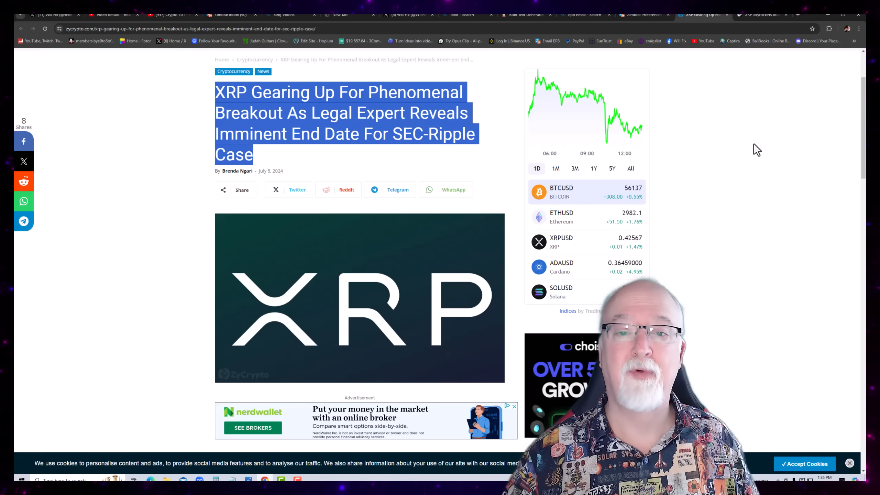
Highlight the Fred Rispoli prediction paragraph, then the paragraph on resolution by month's end, while reading aloud
scroll("down", 3)
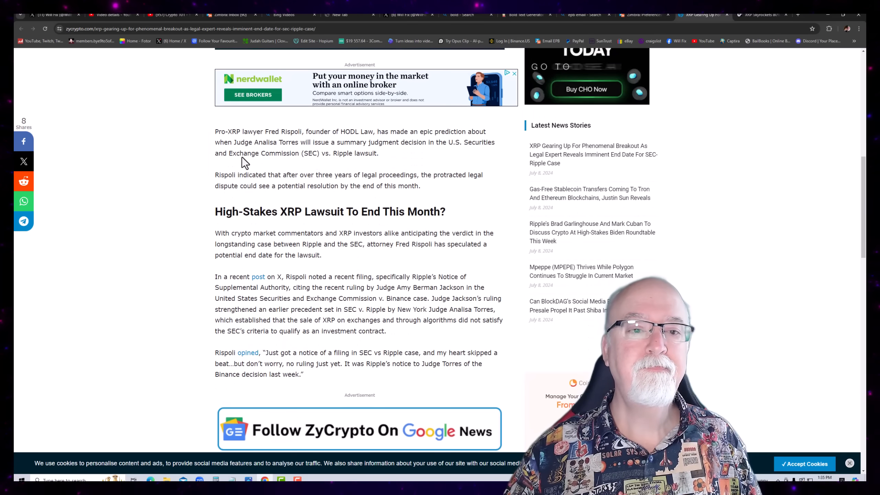
left_click_drag(215, 131, 314, 142)
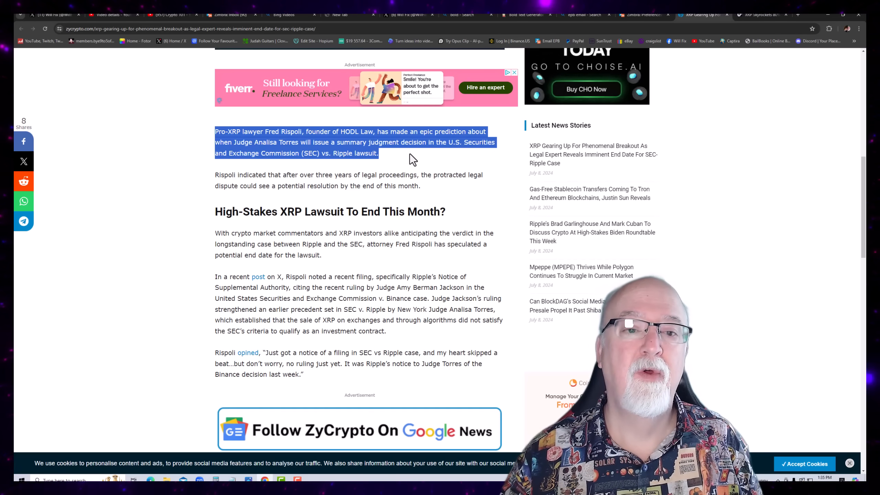
scroll("down", 3)
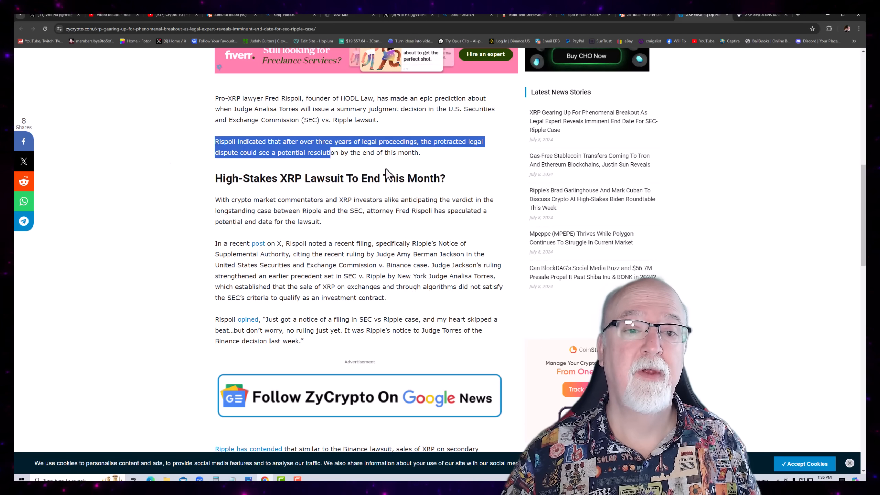
left_click_drag(330, 152, 420, 152)
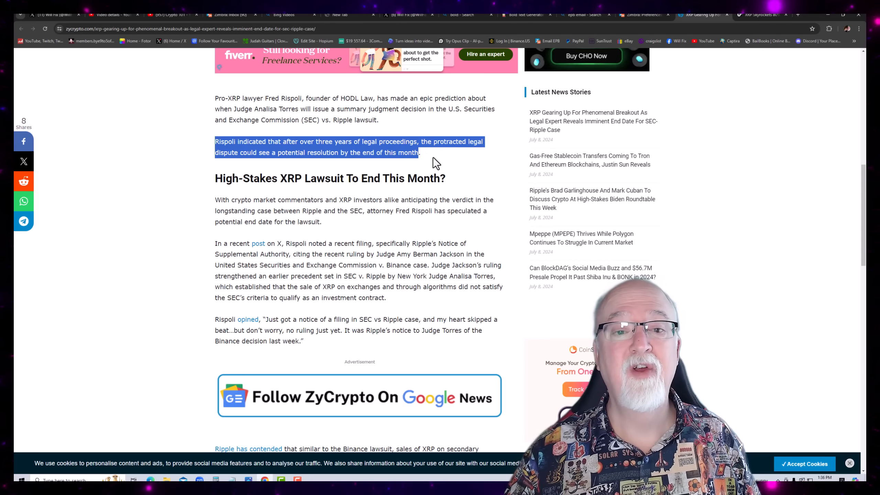
scroll("down", 3)
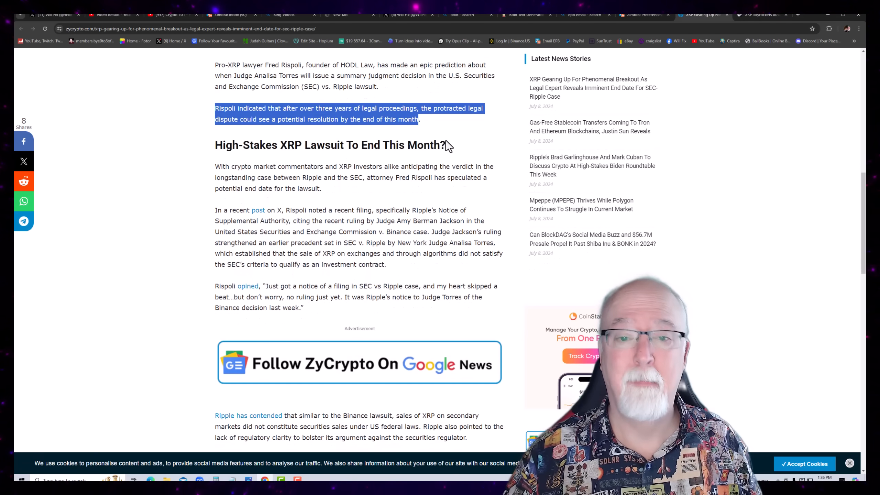
scroll("down", 3)
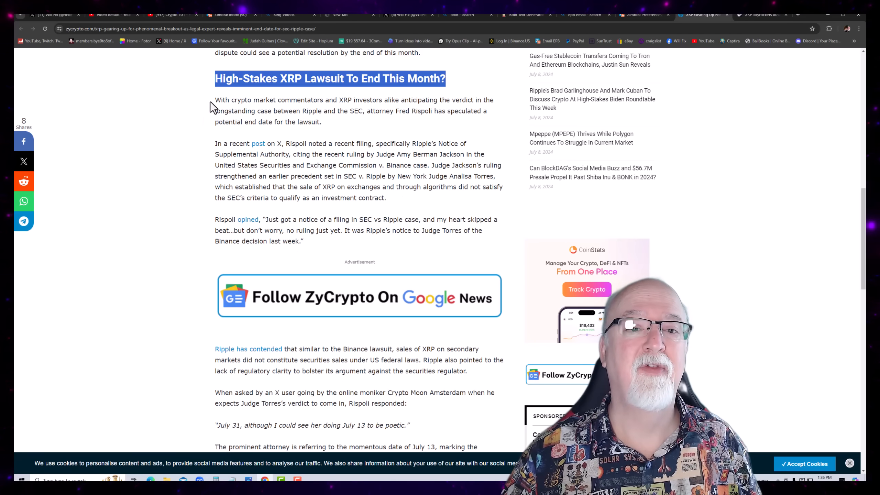
Highlight the speculated end-date paragraph, then the paragraph on Ripple's supplemental authority filing
left_click_drag(214, 100, 322, 122)
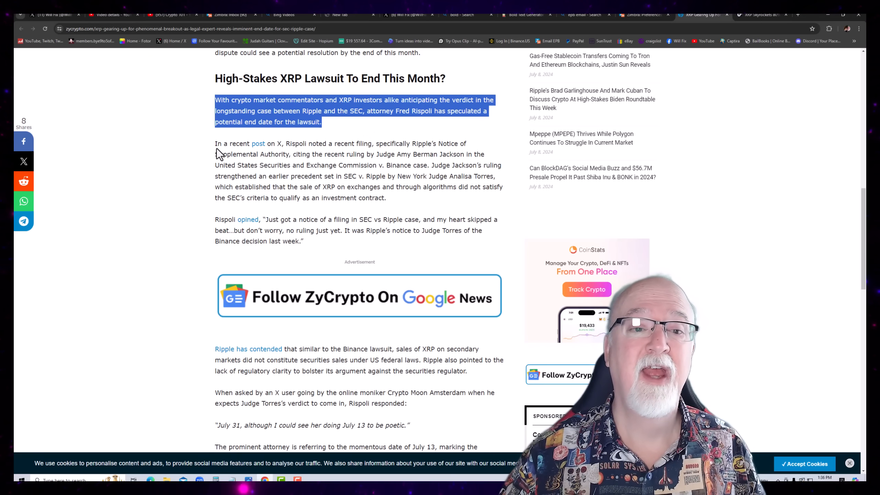
left_click_drag(215, 143, 387, 197)
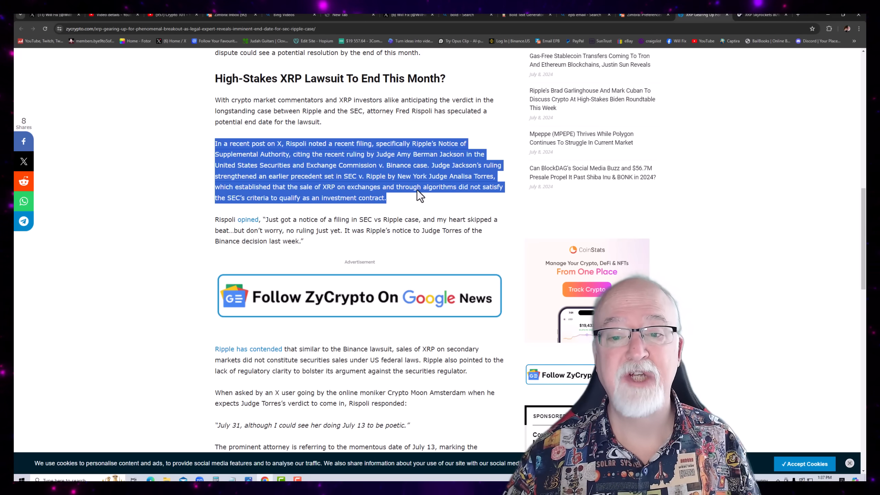
mouse_move(452, 203)
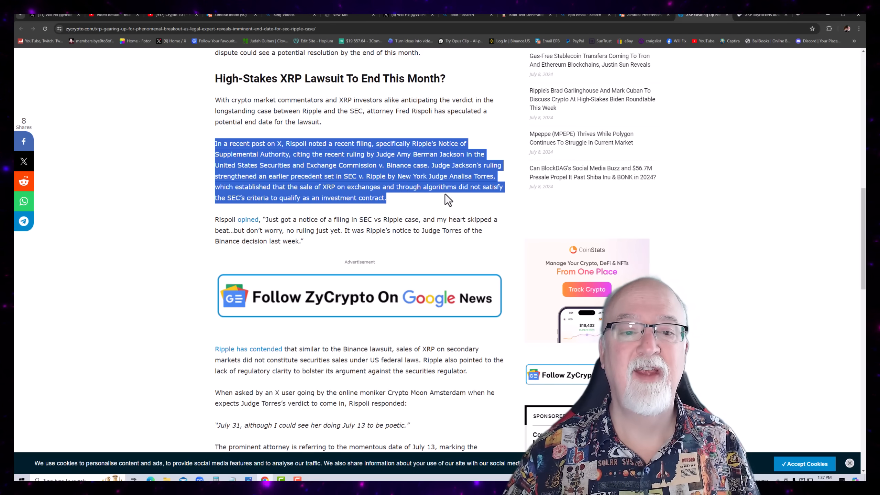
Read past Rispoli's quote and highlight the 'Ripple has contended' paragraph, continuing to the Crypto Moon Amsterdam question
scroll("down", 3)
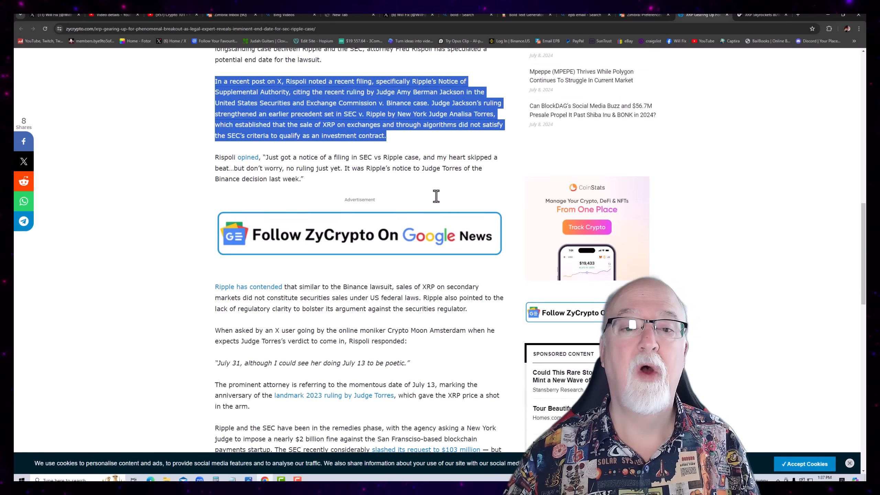
scroll("down", 3)
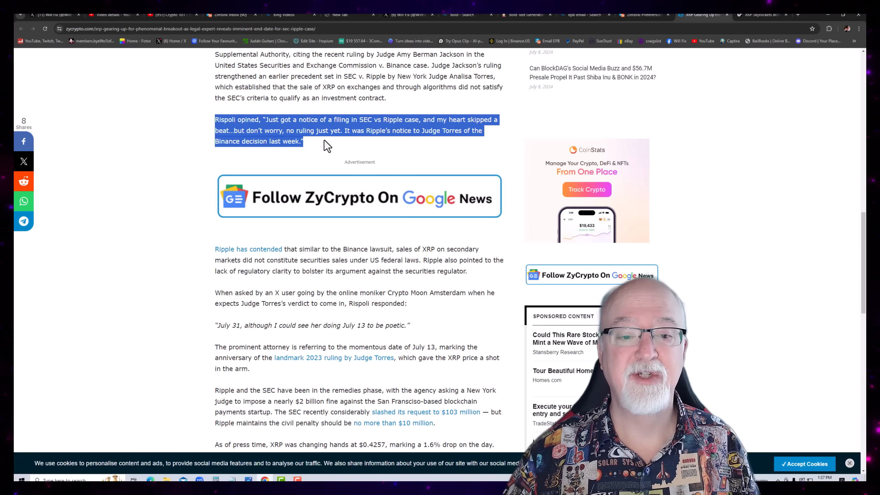
scroll("down", 3)
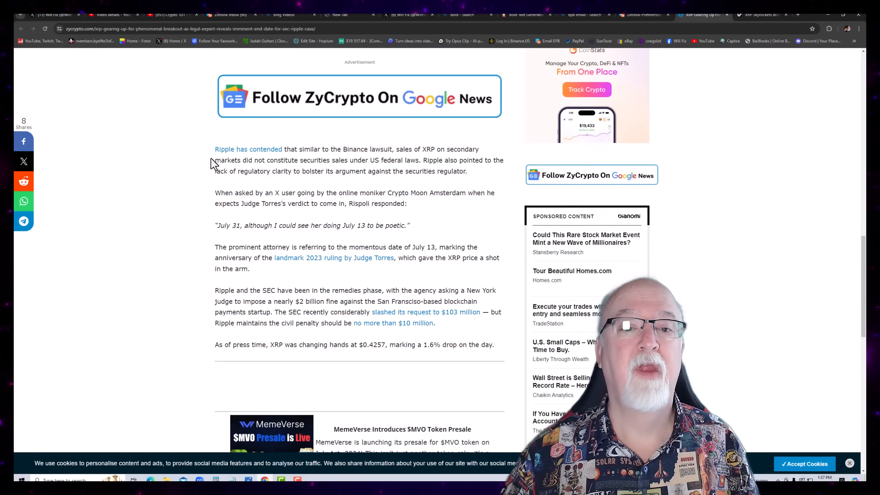
left_click_drag(215, 149, 466, 172)
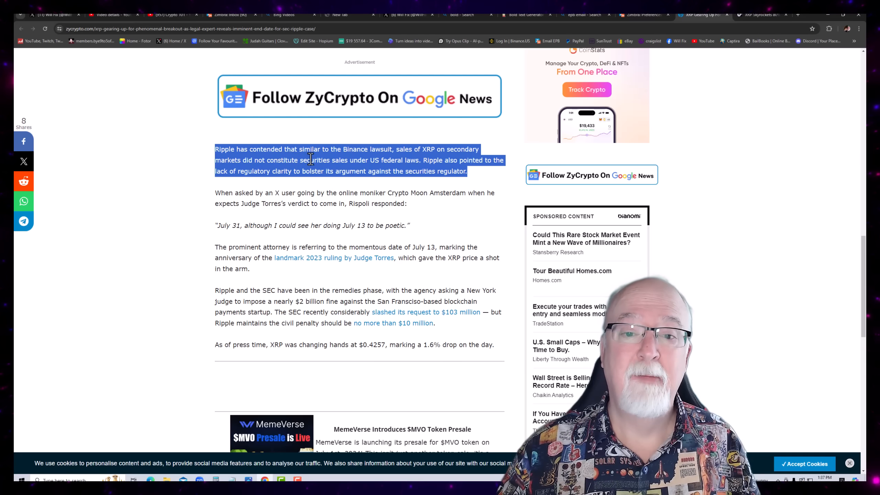
scroll("down", 3)
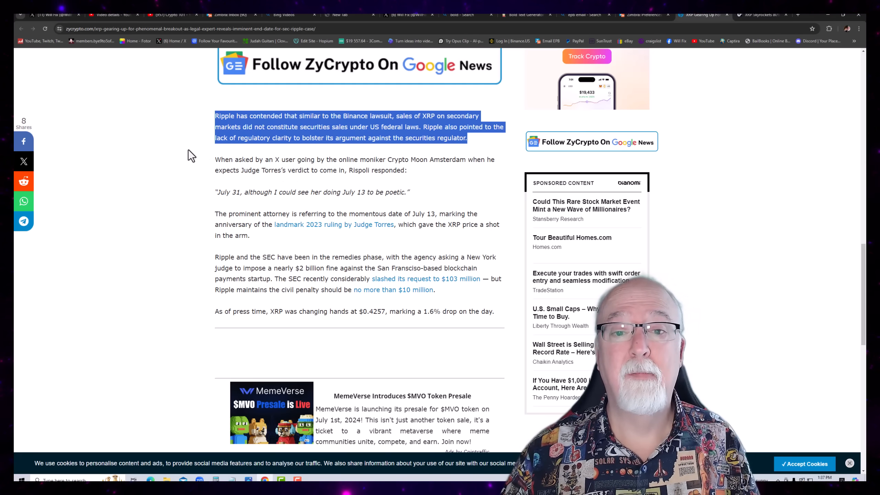
scroll("down", 3)
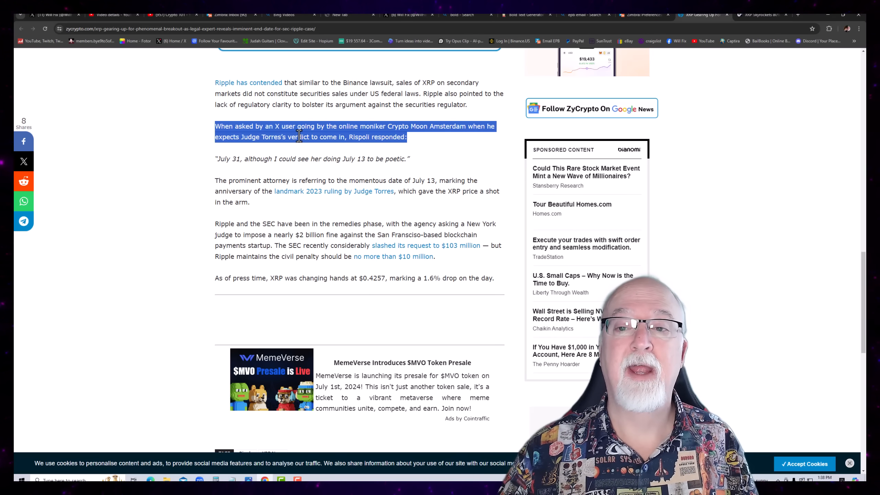
mouse_move(196, 162)
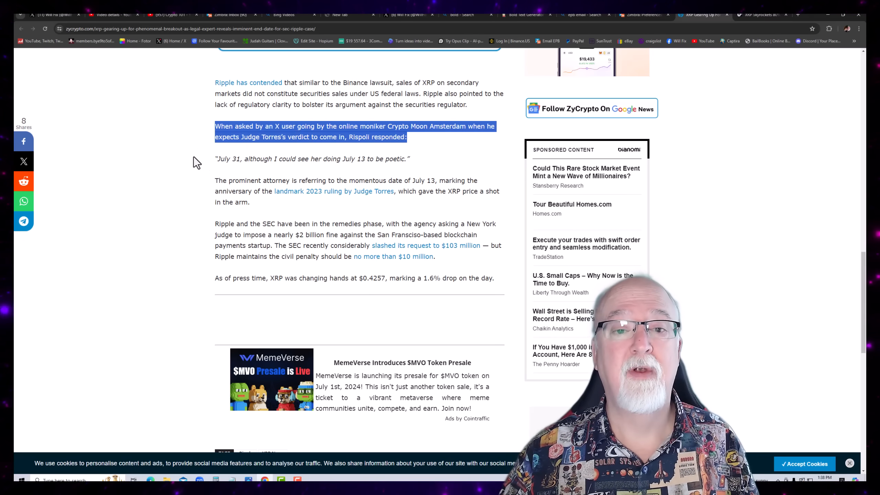
Highlight the remedies-phase paragraph, then the sentence saying the penalty should be no more than $10 million
scroll("down", 3)
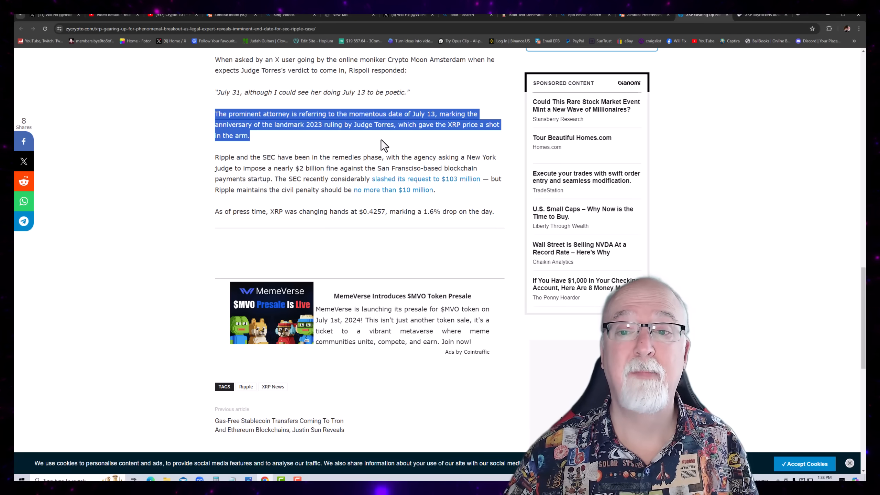
scroll("down", 3)
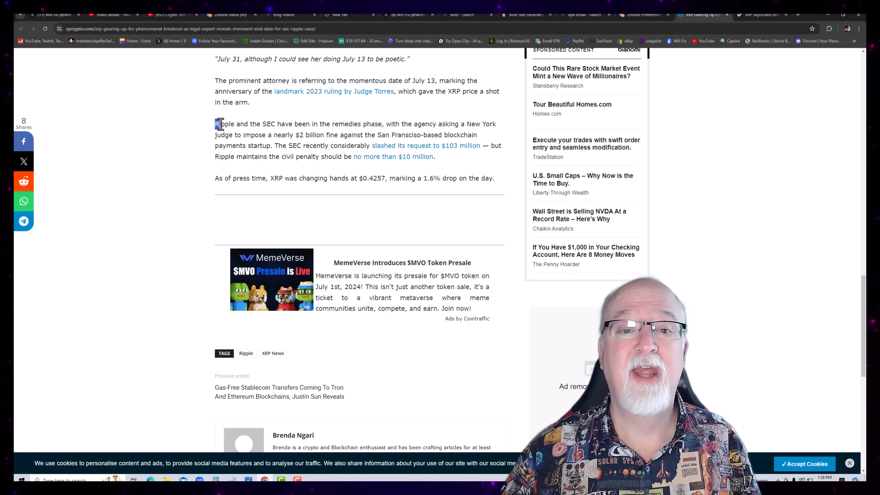
left_click_drag(215, 124, 434, 156)
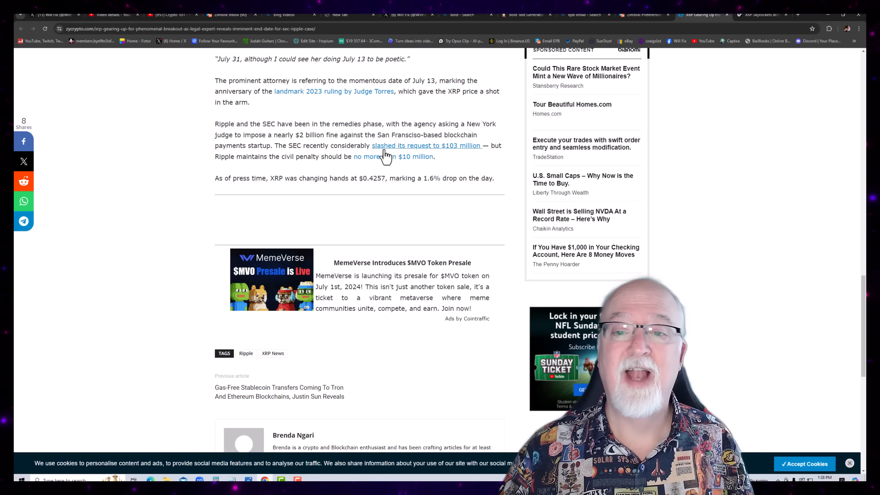
mouse_move(437, 179)
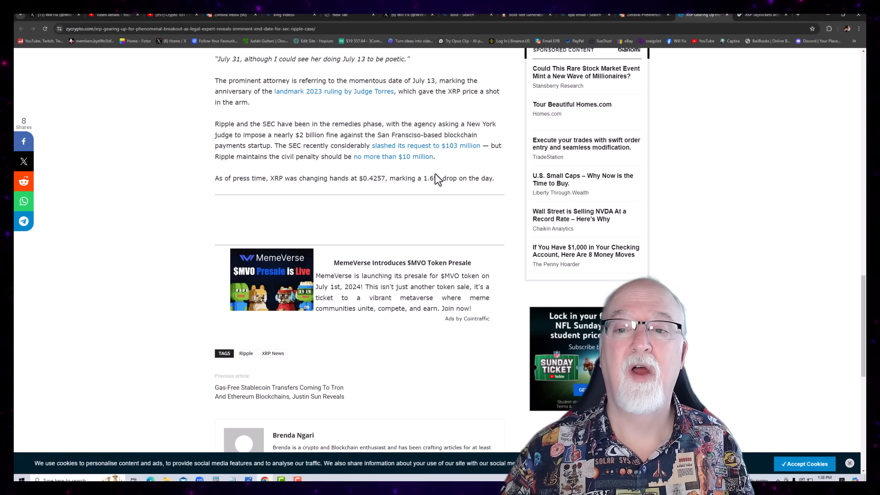
mouse_move(272, 168)
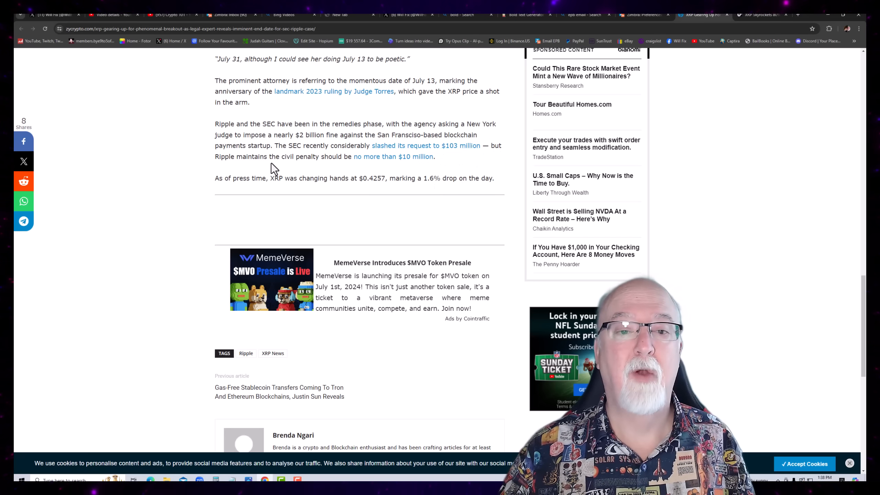
mouse_move(219, 155)
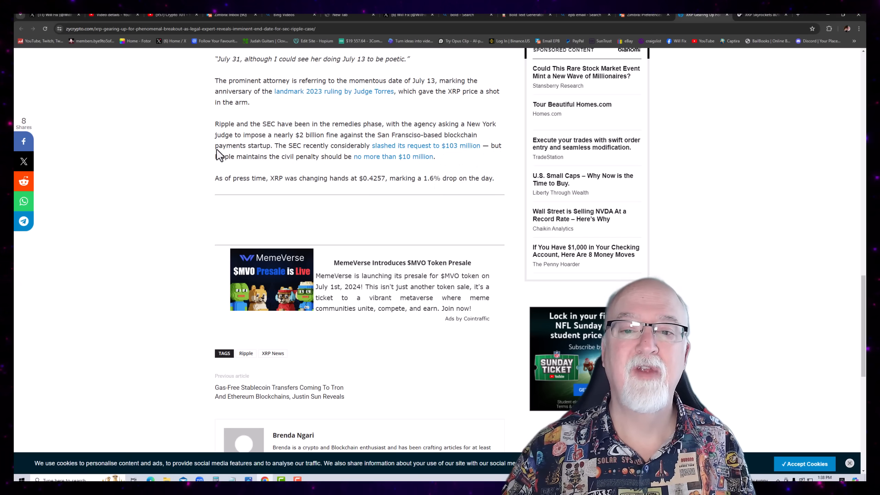
left_click_drag(214, 156, 435, 157)
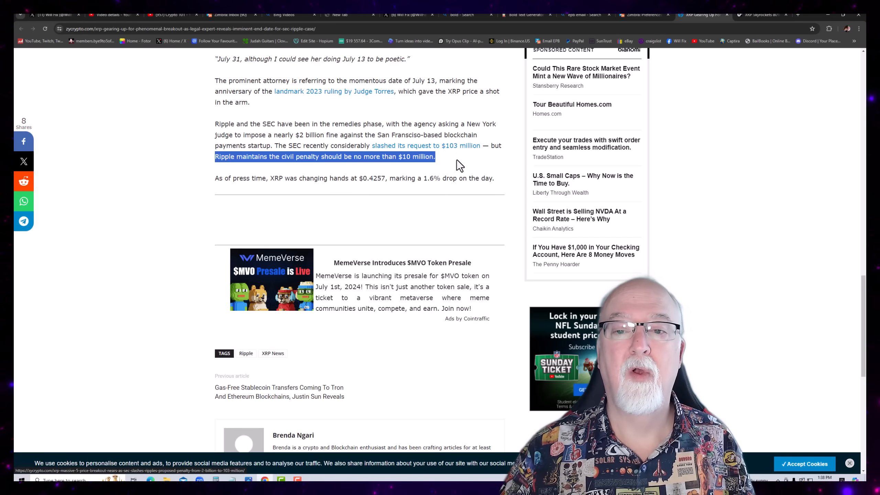
scroll("down", 3)
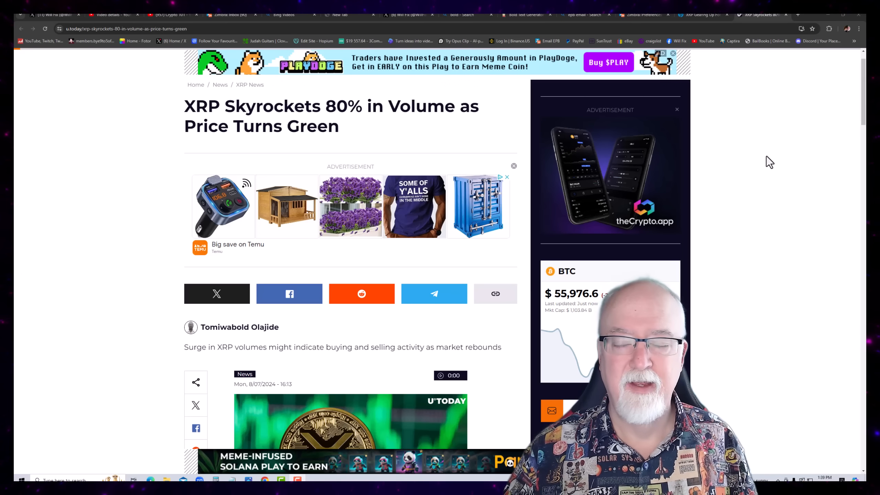
mouse_move(734, 125)
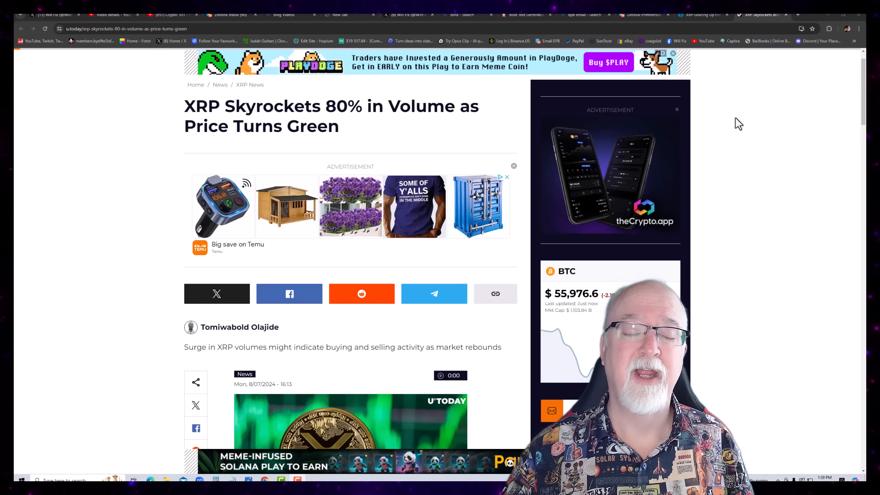
mouse_move(748, 128)
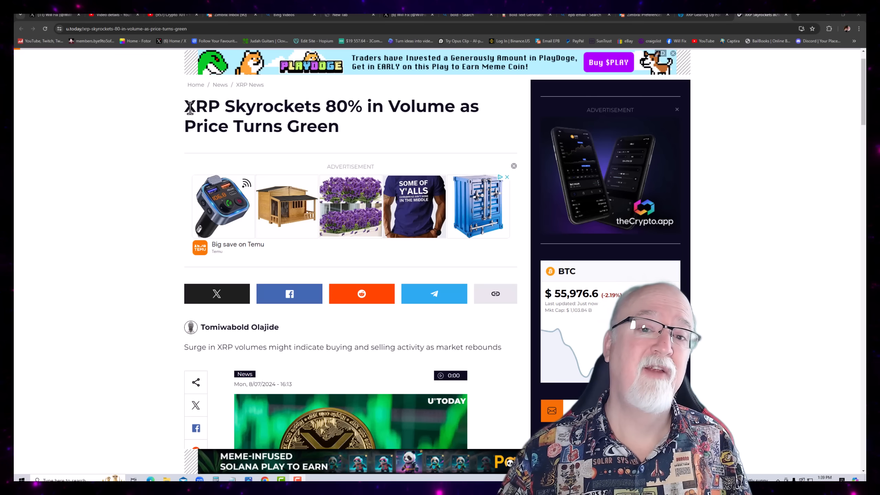
mouse_move(296, 95)
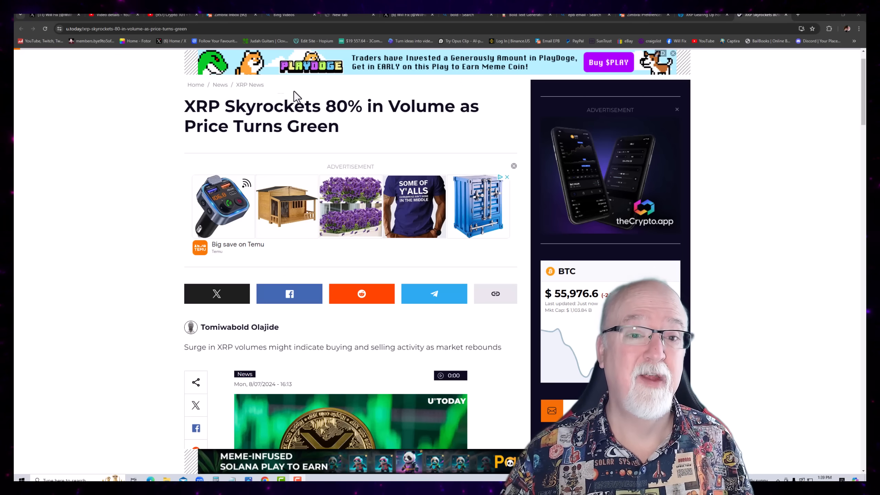
Read the XRP volume article's opening paragraphs aloud, moving down to the CoinMarketCap 86% trading-volume paragraph
scroll("down", 3)
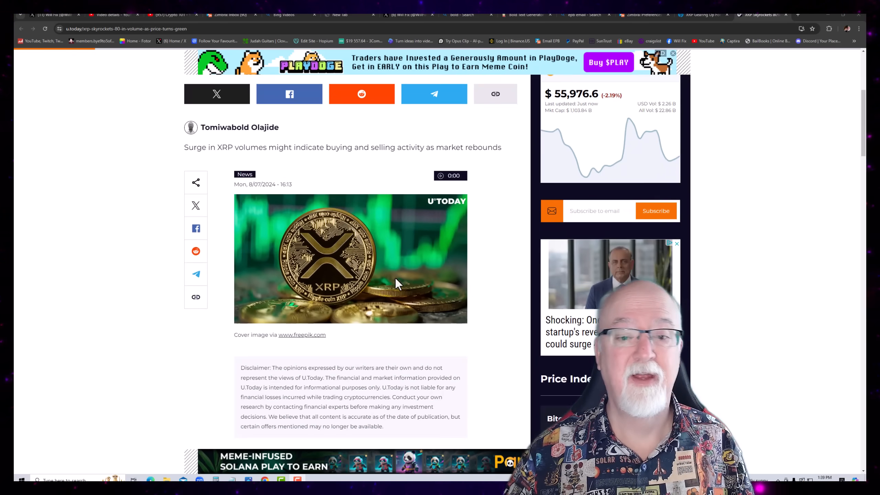
scroll("down", 3)
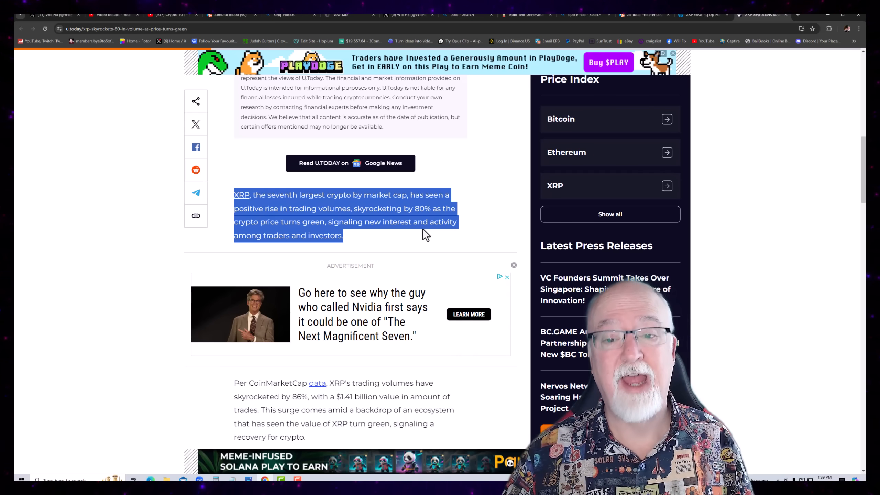
mouse_move(402, 236)
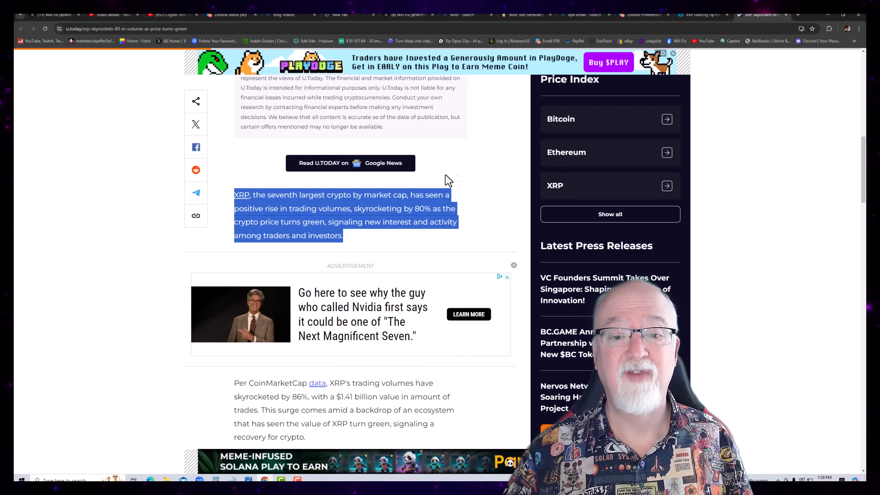
scroll("down", 3)
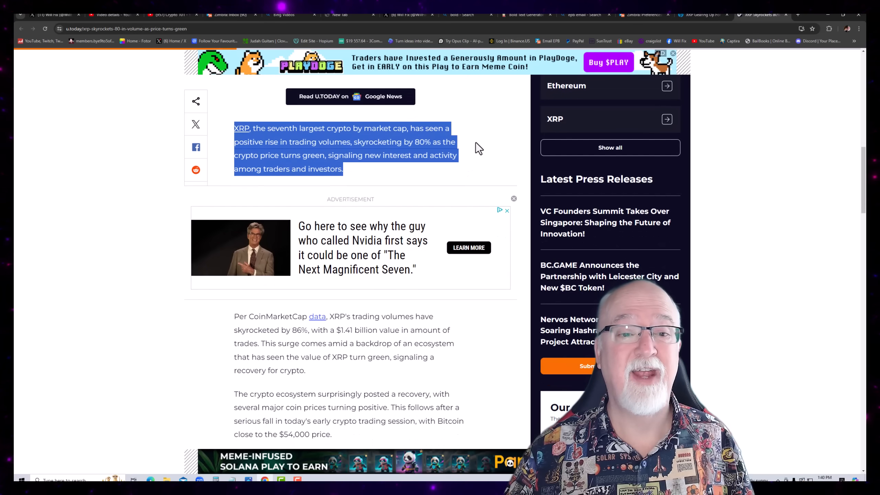
scroll("down", 3)
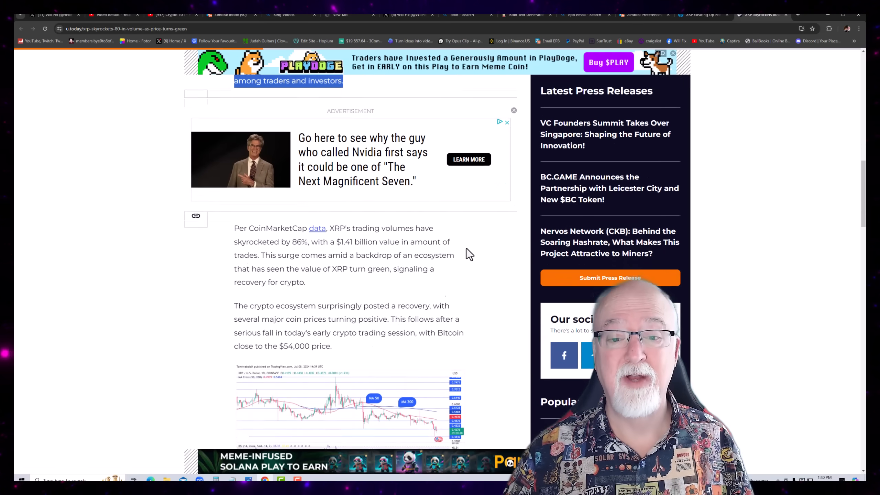
scroll("down", 3)
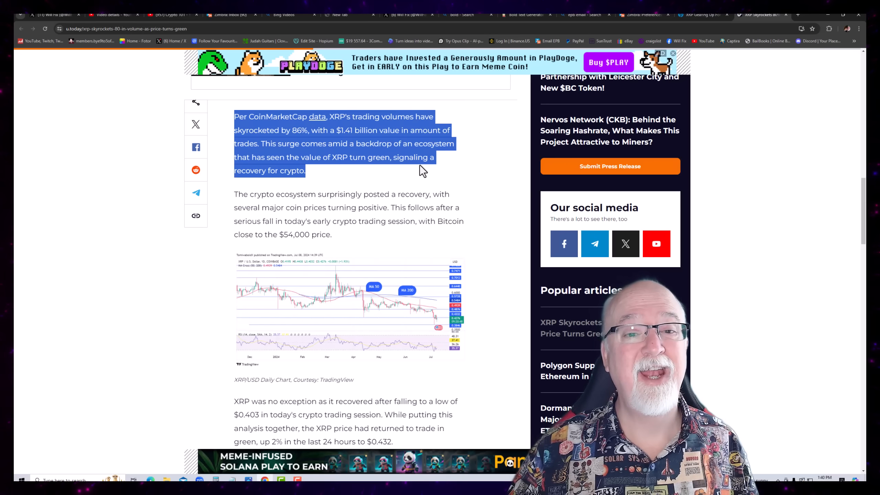
mouse_move(399, 179)
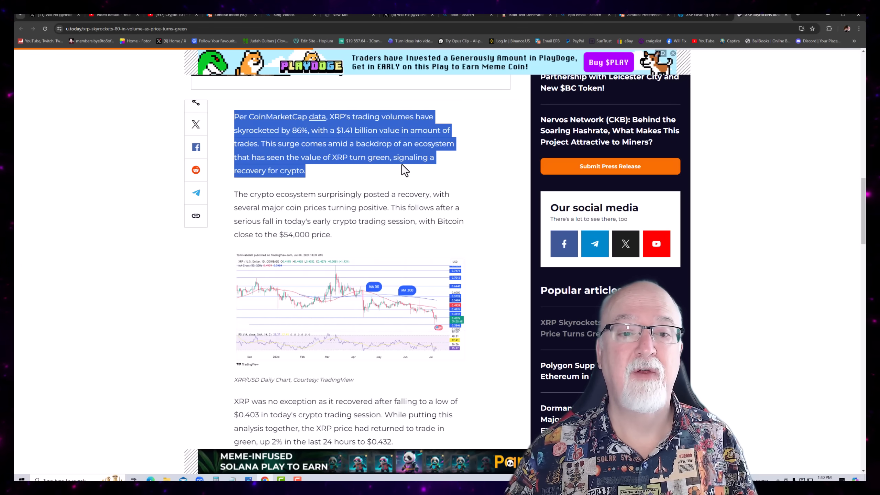
scroll("down", 3)
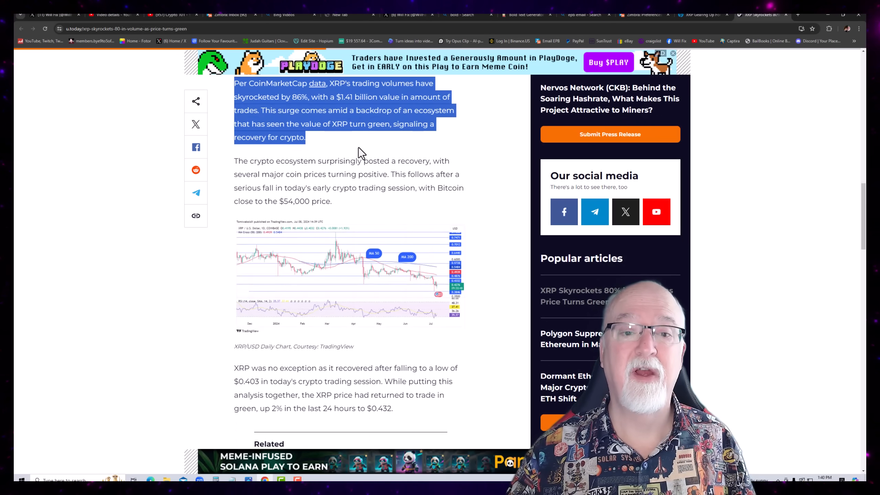
Read through the Bitcoin $54,000 recovery and XRP's $0.432 rebound paragraphs, reaching the trading-volume influx sentence
scroll("down", 3)
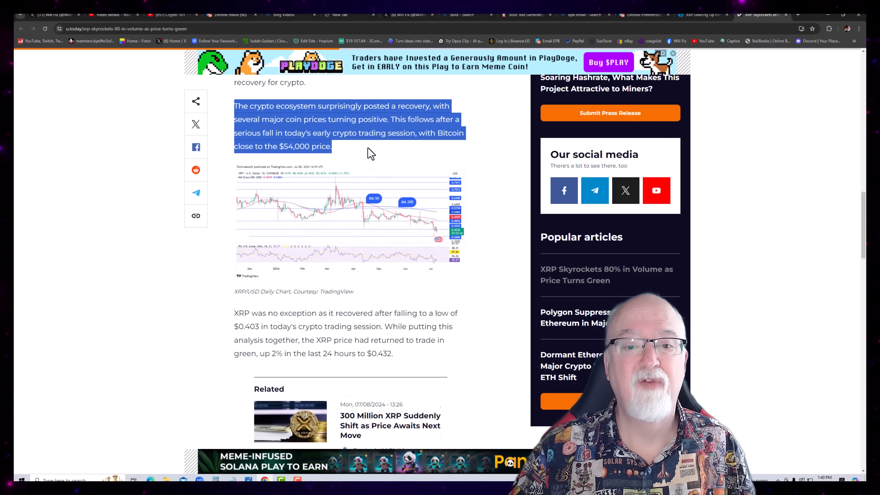
scroll("down", 3)
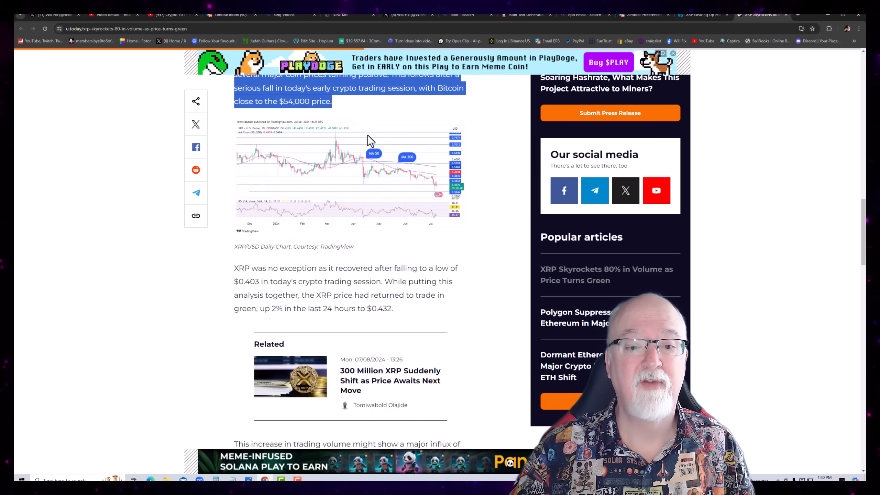
scroll("down", 3)
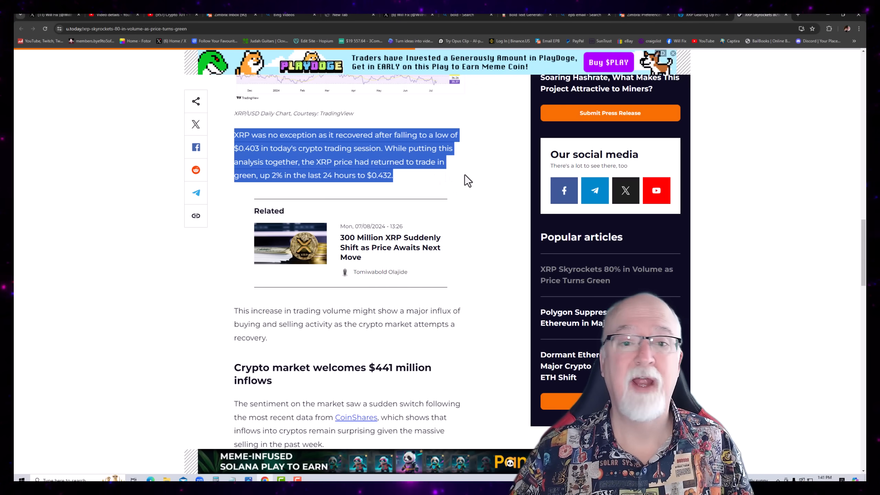
scroll("down", 3)
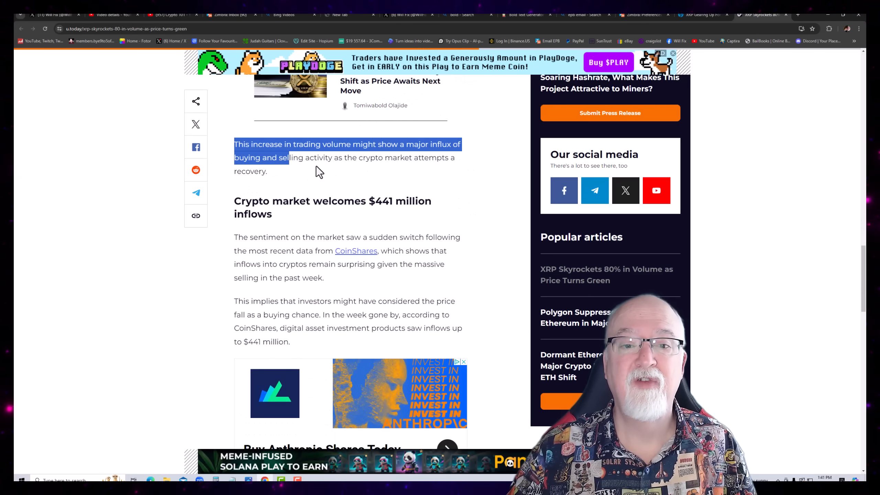
Highlight the trading-volume increase paragraph, then the CoinShares paragraph on the sudden market sentiment switch
left_click_drag(288, 157, 440, 157)
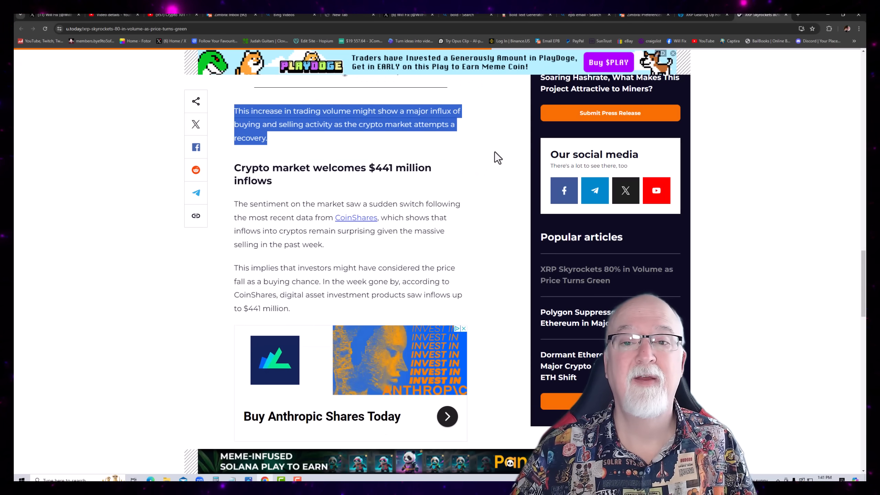
scroll("down", 3)
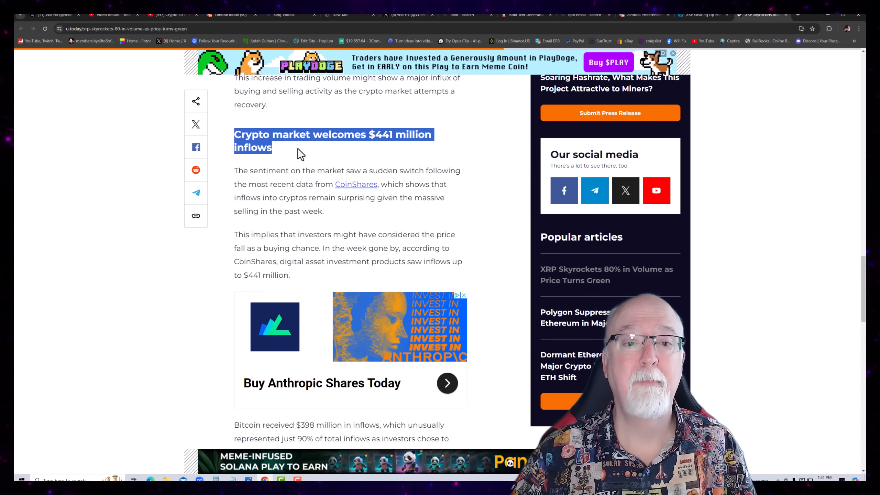
scroll("down", 3)
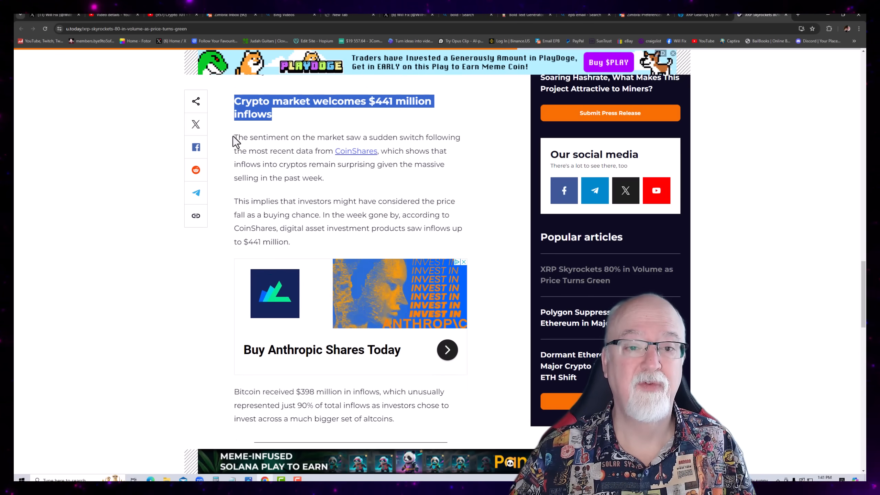
left_click_drag(234, 136, 323, 178)
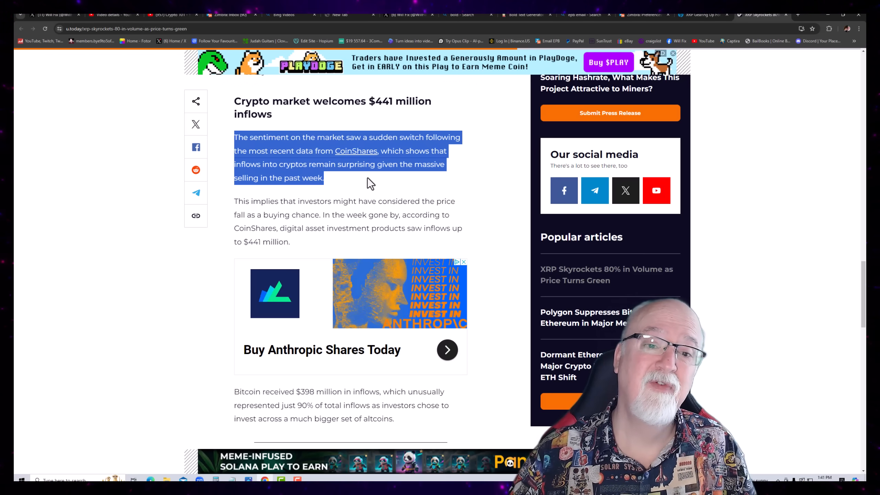
Highlight the paragraph about $441 million in inflows into investment products
scroll("down", 3)
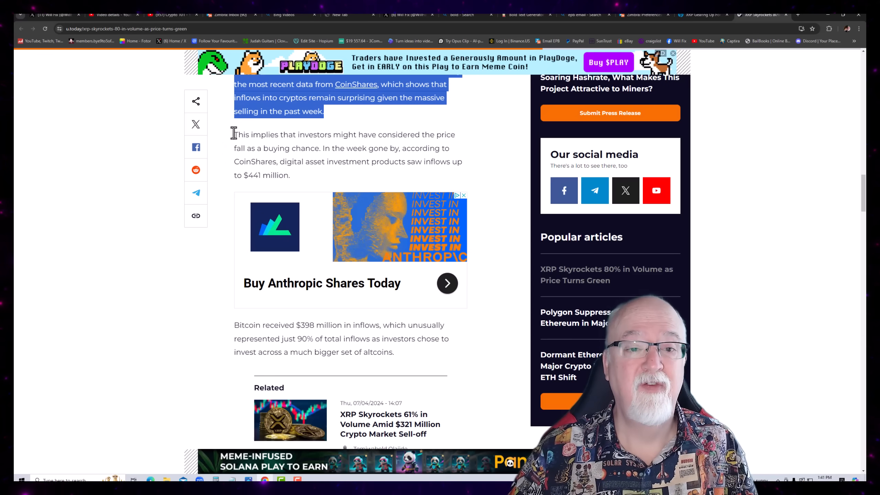
left_click_drag(234, 134, 290, 175)
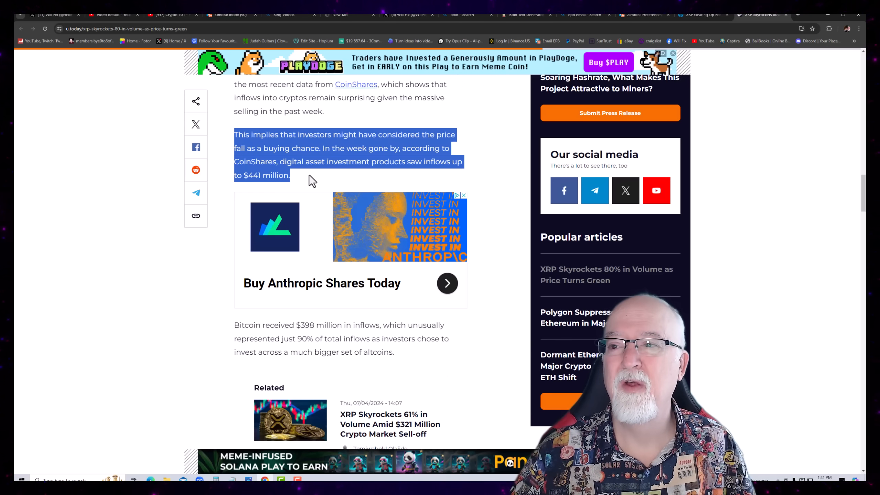
scroll("down", 3)
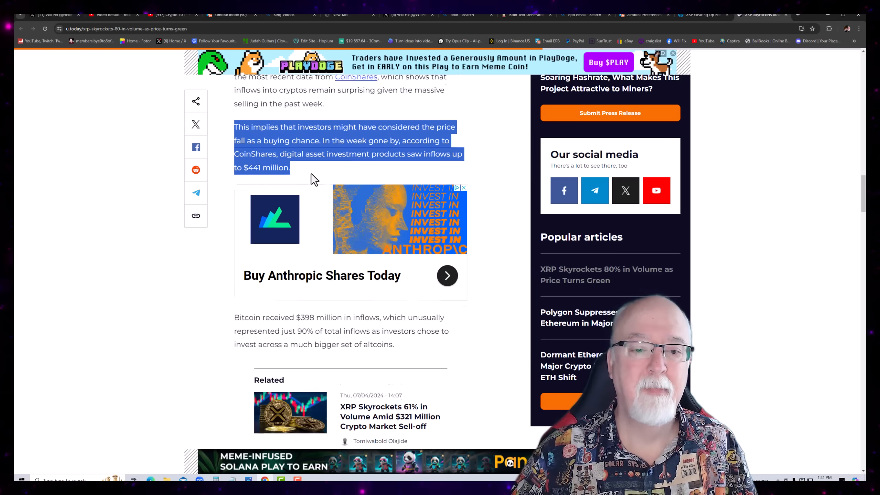
Highlight the Bitcoin $398 million inflows paragraph, then read on to the closing paragraph on XRP's next price movement
scroll("down", 3)
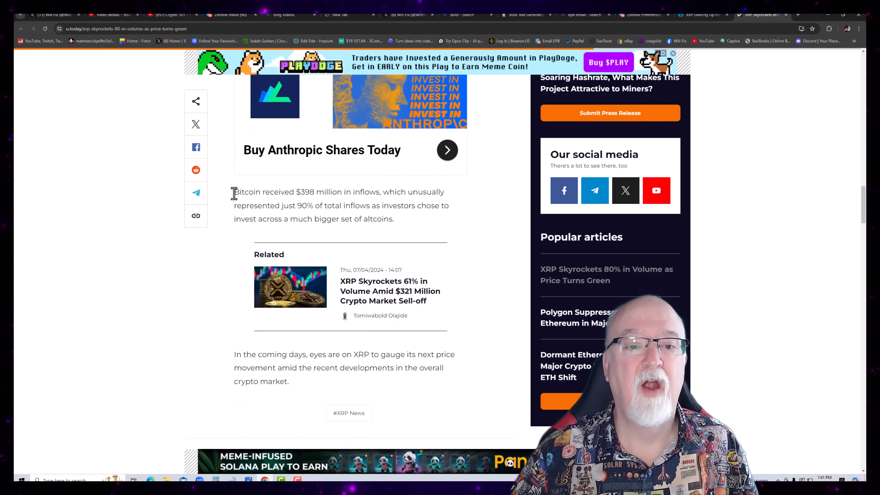
left_click_drag(234, 191, 394, 218)
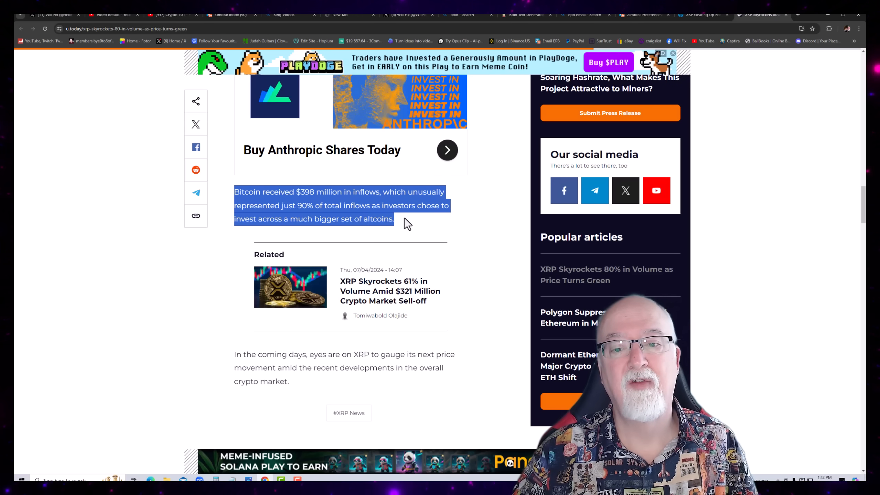
mouse_move(419, 219)
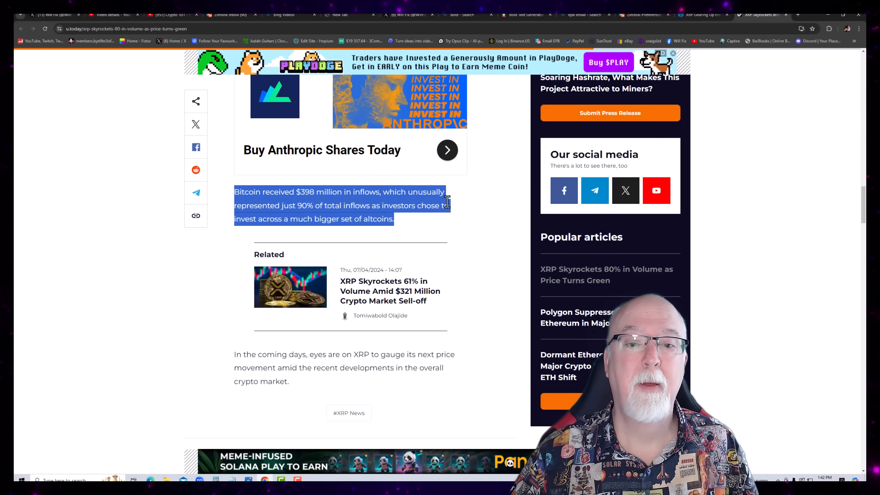
scroll("down", 3)
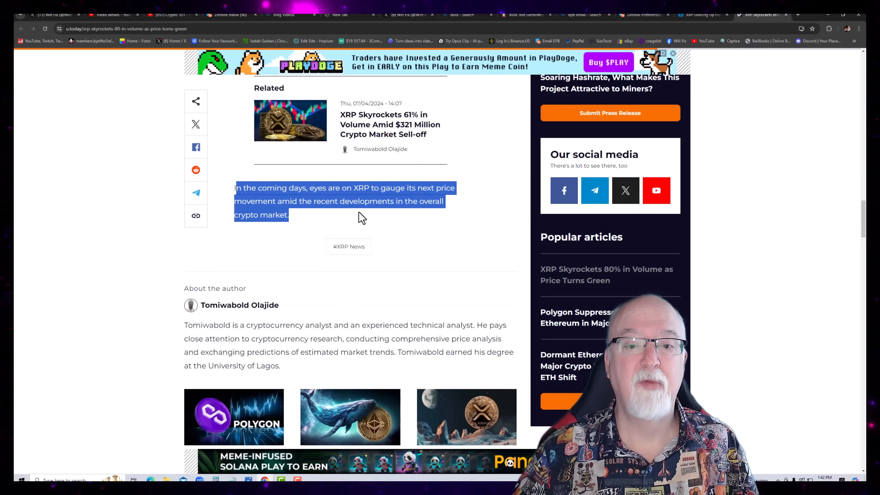
mouse_move(348, 215)
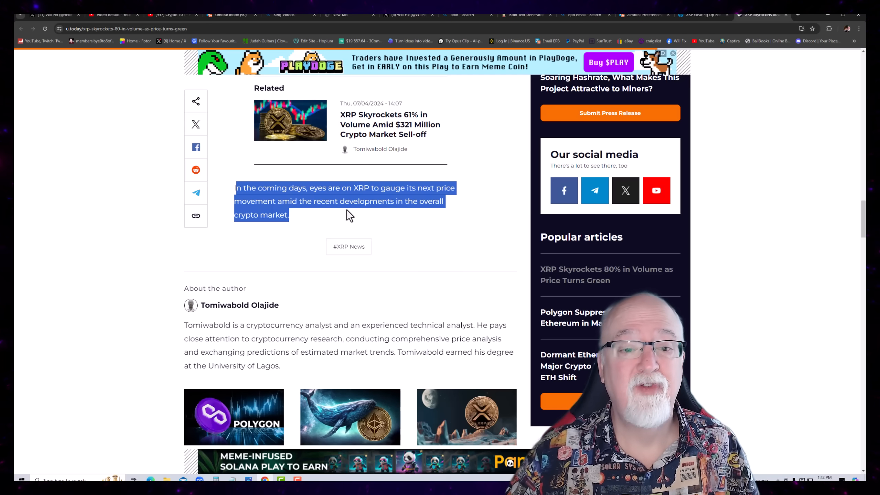
scroll("down", 3)
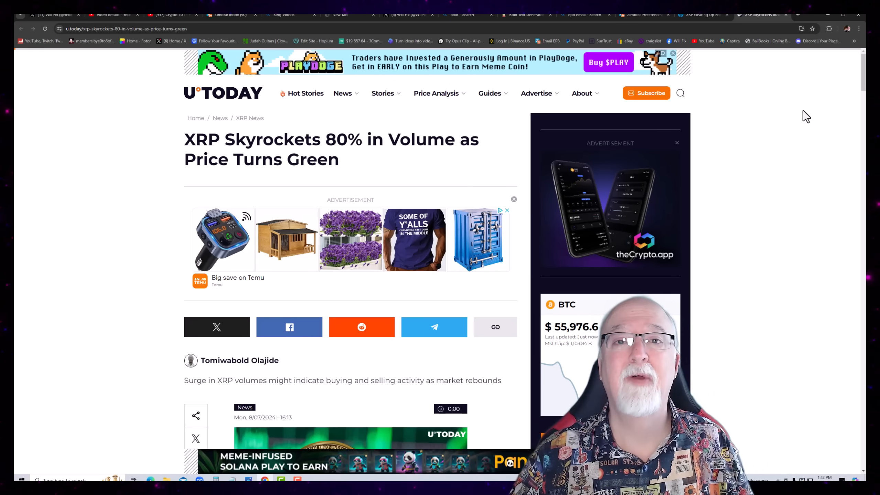
mouse_move(782, 96)
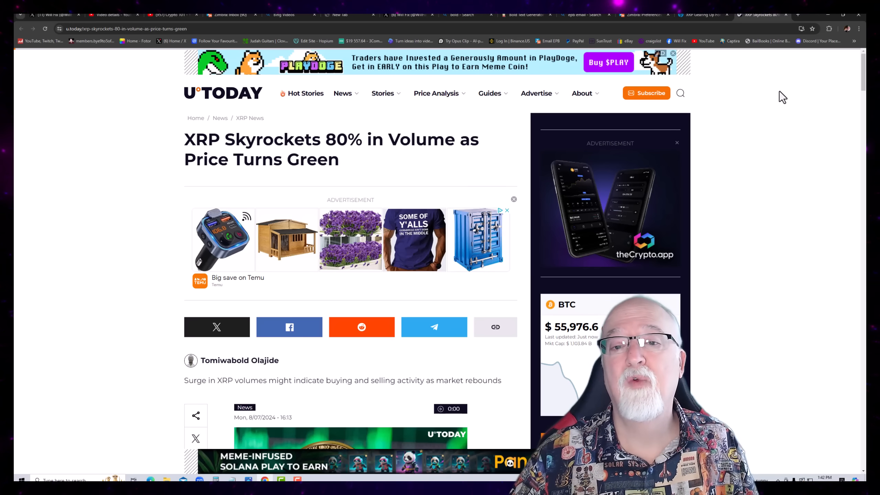